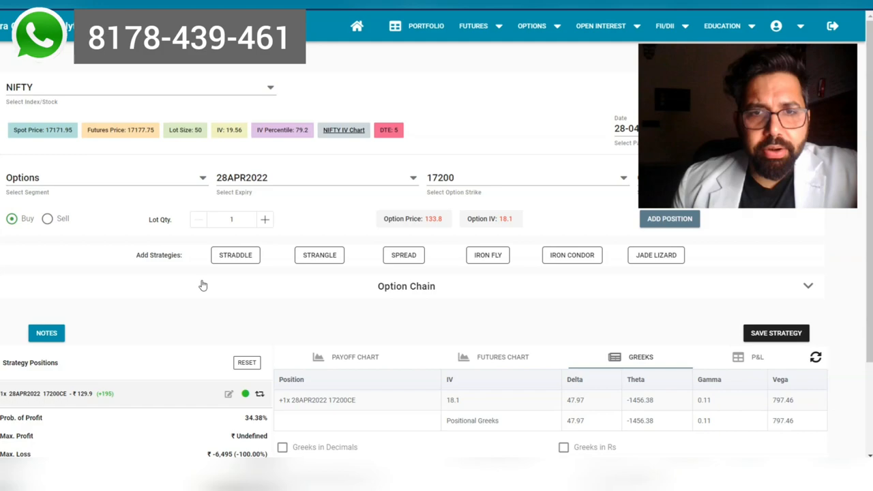
Display the profit/loss payoff graph for the bought NIFTY 17200 call.
{"action": "scroll", "scroll_direction": "down", "scroll_amount": 3}
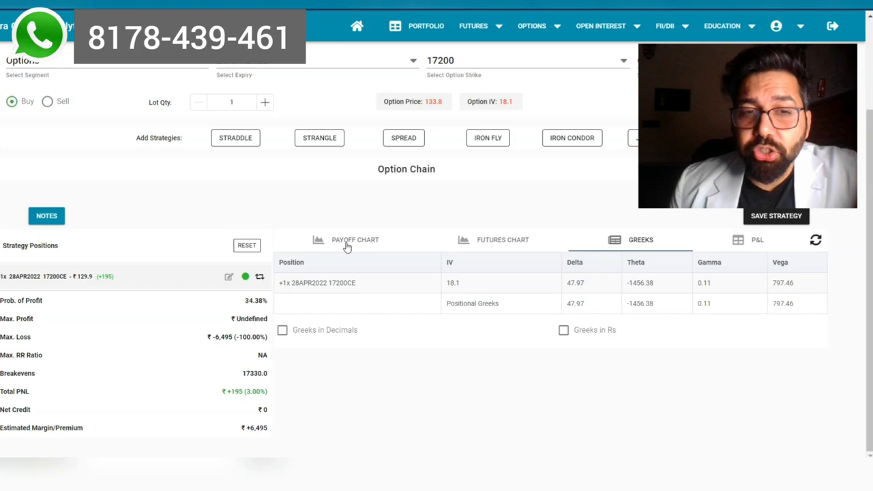
{"action": "left_click", "coordinate": [354, 239]}
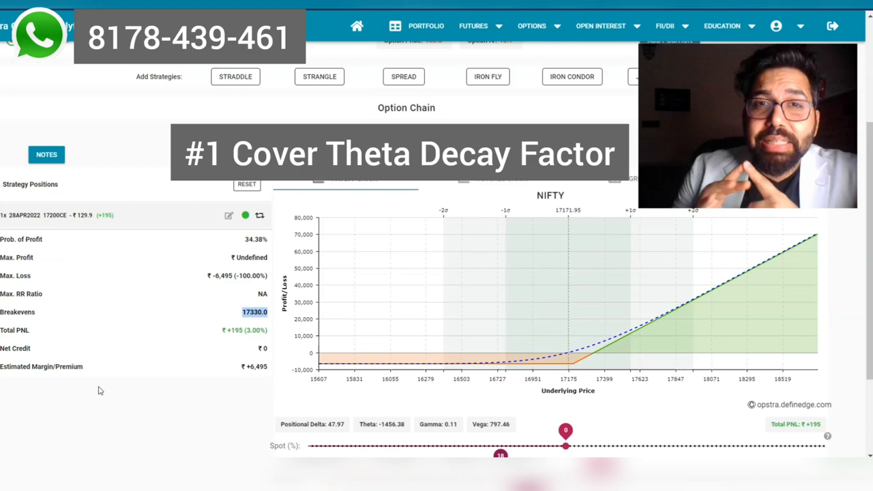
{"action": "left_click", "coordinate": [629, 240]}
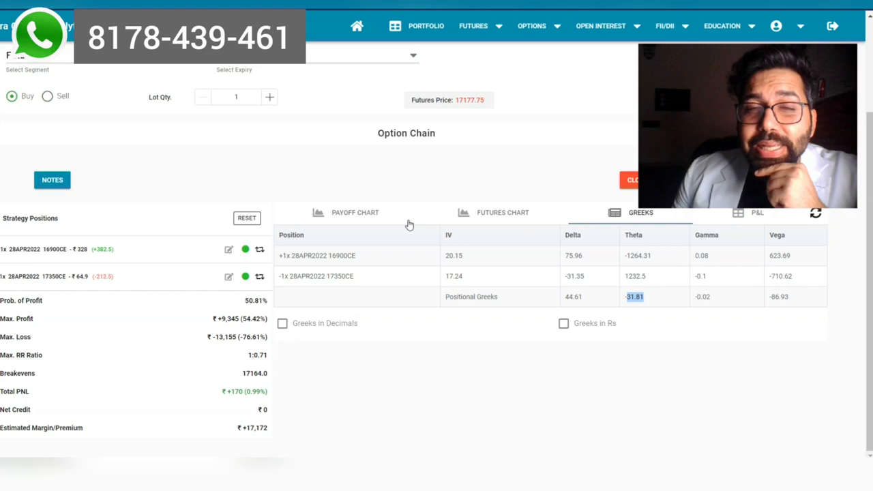
{"action": "left_click", "coordinate": [355, 213]}
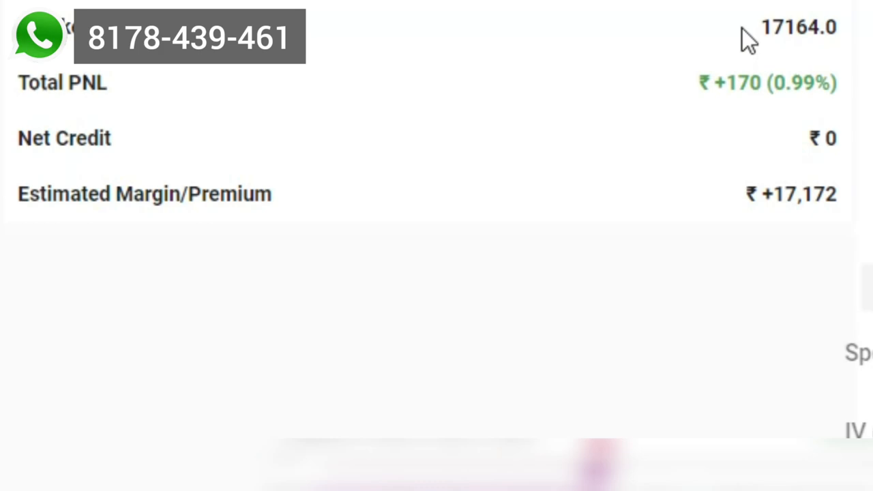
{"action": "double_click", "coordinate": [798, 27]}
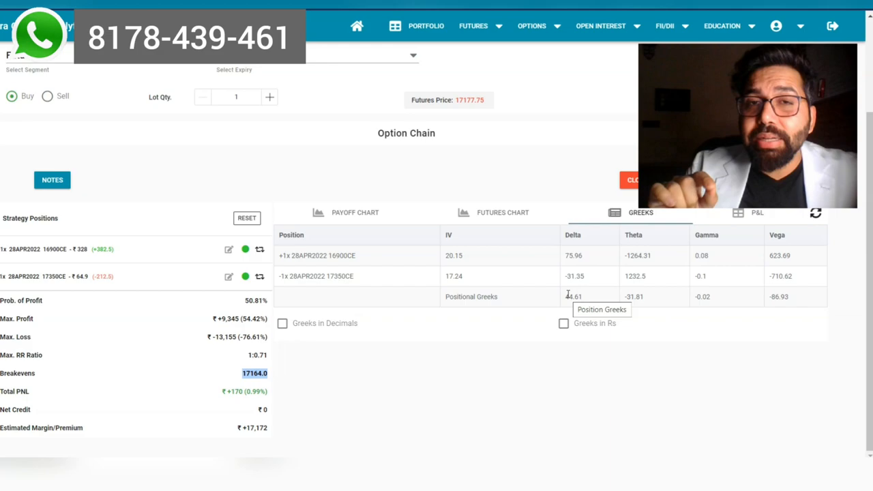
Reopen the saved 17200CE single-call strategy and view its payoff chart (breakeven 17330).
{"action": "left_click", "coordinate": [354, 212]}
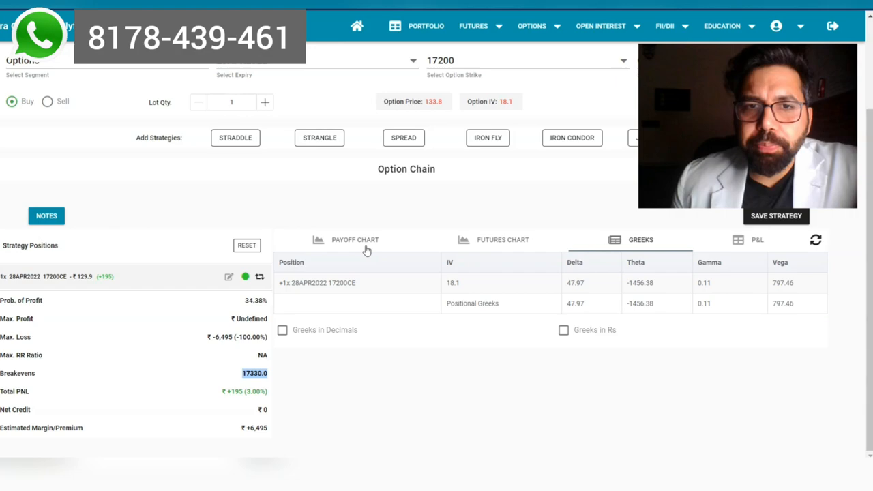
{"action": "left_click", "coordinate": [355, 240]}
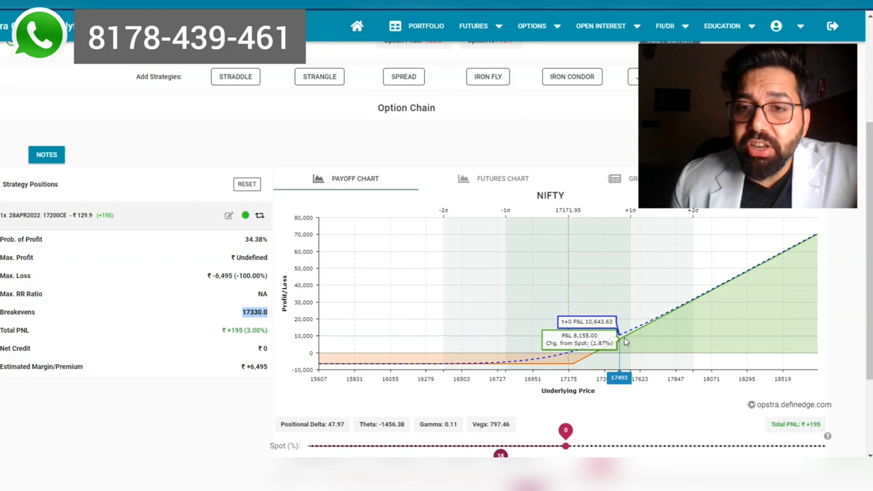